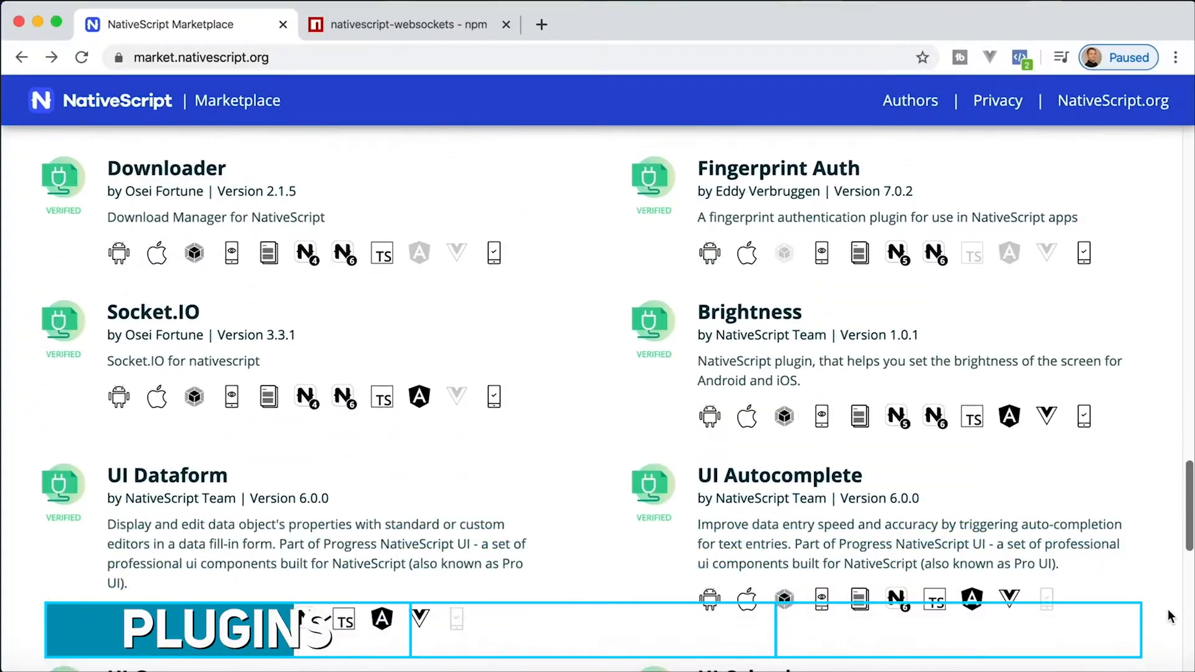
- Scroll through the verified plugin listings past OAuth 2 and back to the search bar
{"action": "scroll", "scroll_direction": "down", "scroll_amount": 3}
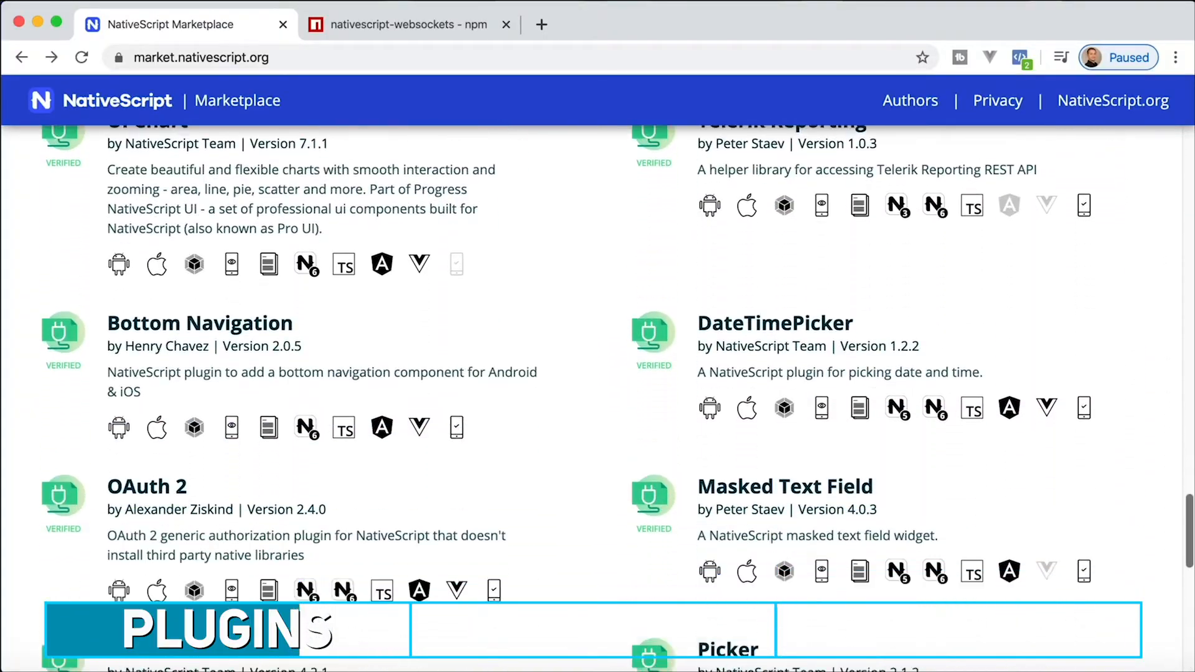
{"action": "scroll", "scroll_direction": "up", "scroll_amount": 3}
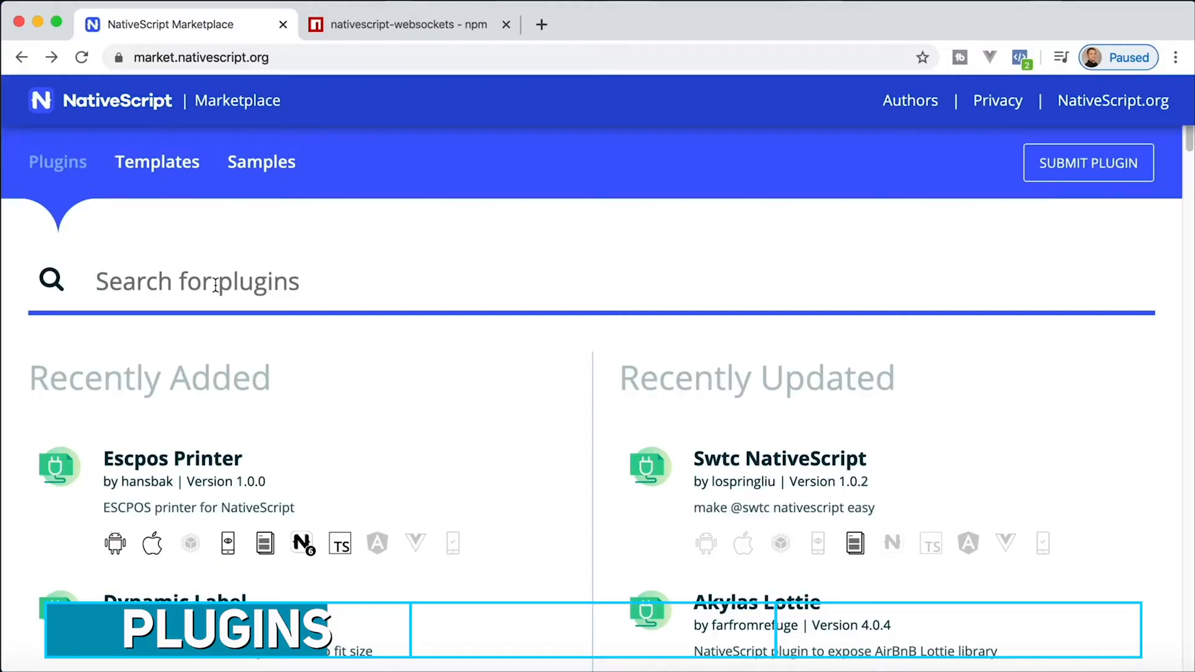
- Search the plugins for 'oauth' so OAuth 2 appears first in the results
{"action": "left_click", "coordinate": [214, 282]}
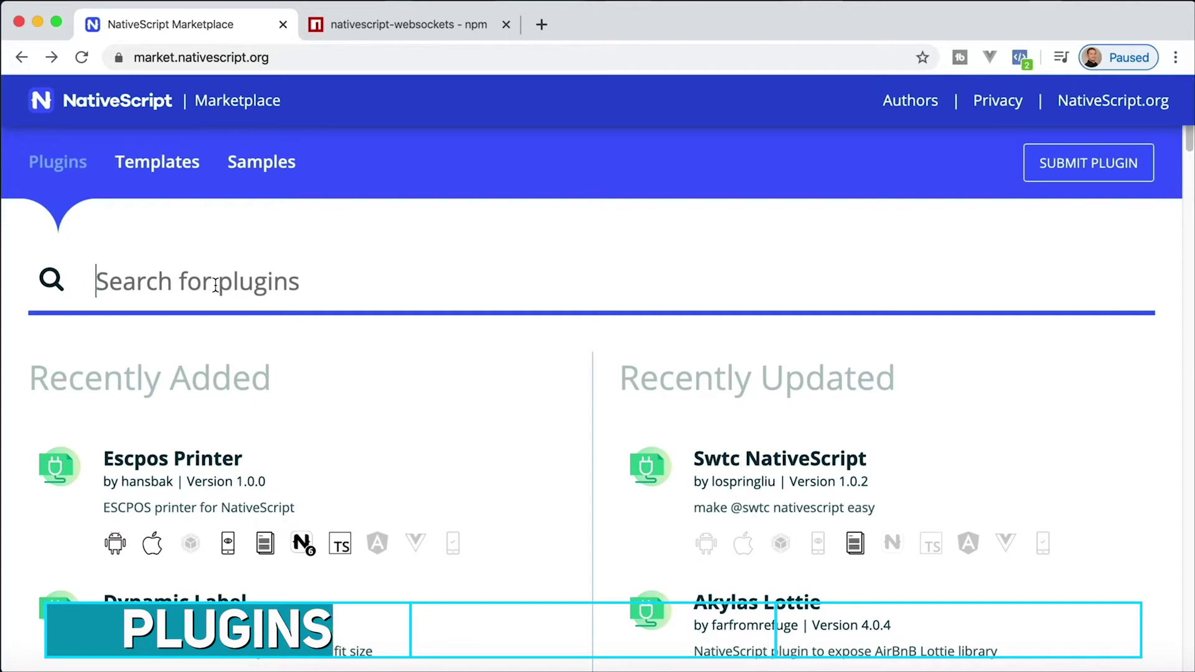
{"action": "type", "text": "oauth"}
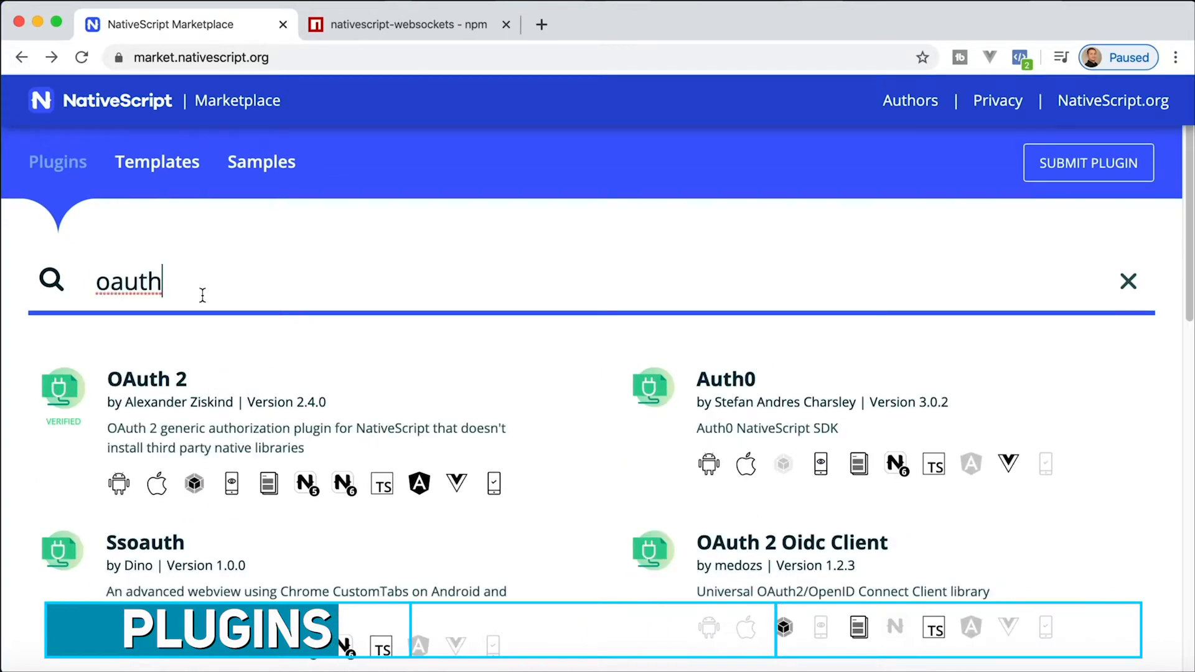